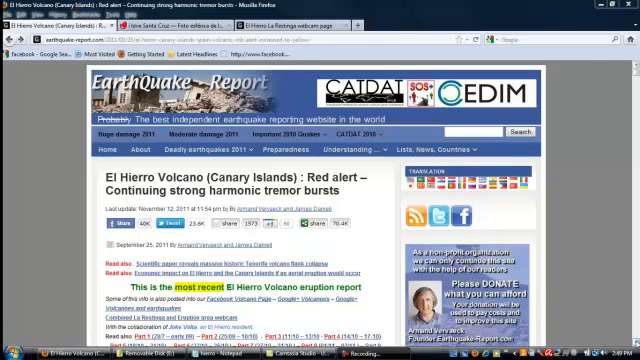
{"action": "scroll", "scroll_direction": "down", "scroll_amount": 3}
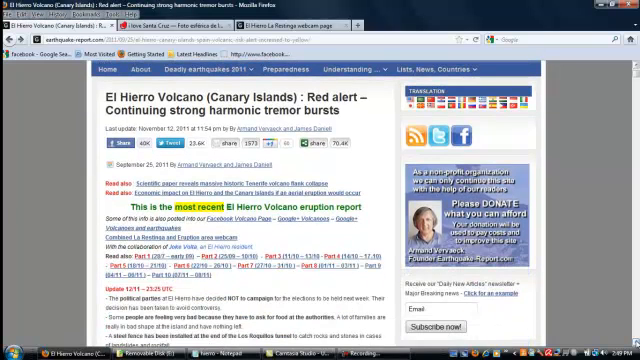
{"action": "scroll", "scroll_direction": "down", "scroll_amount": 3}
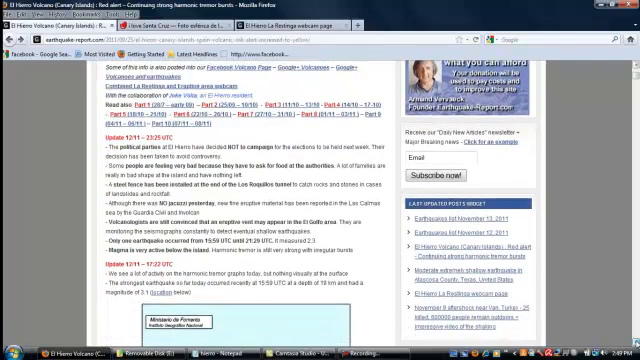
{"action": "scroll", "scroll_direction": "down", "scroll_amount": 3}
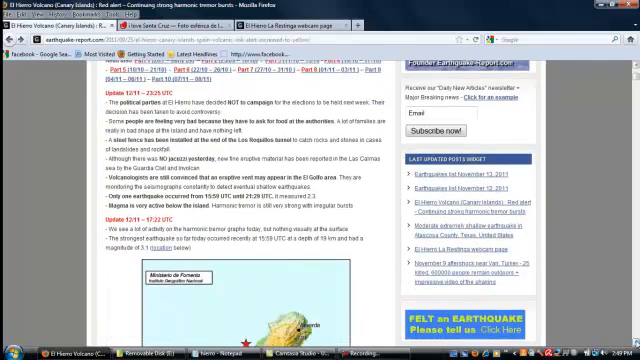
{"action": "scroll", "scroll_direction": "down", "scroll_amount": 3}
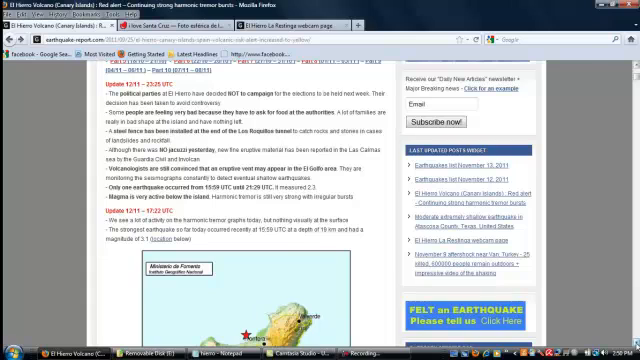
{"action": "scroll", "scroll_direction": "down", "scroll_amount": 3}
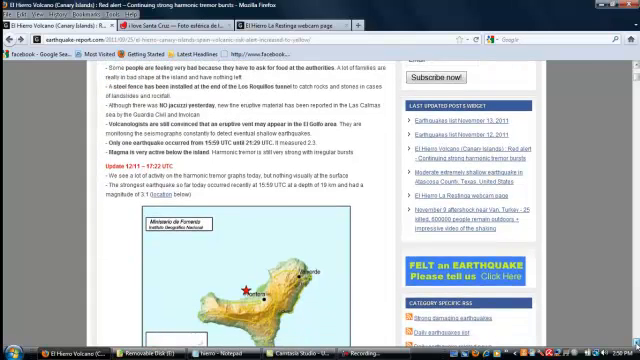
{"action": "scroll", "scroll_direction": "down", "scroll_amount": 3}
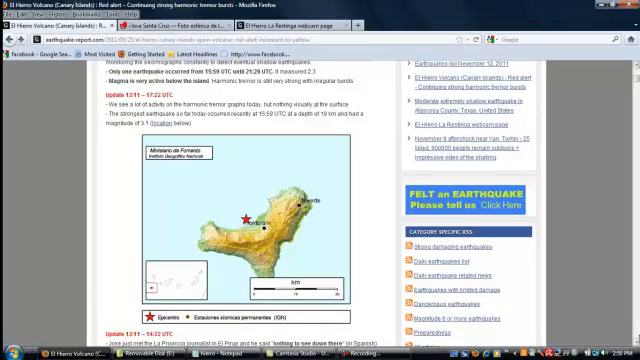
{"action": "scroll", "scroll_direction": "down", "scroll_amount": 3}
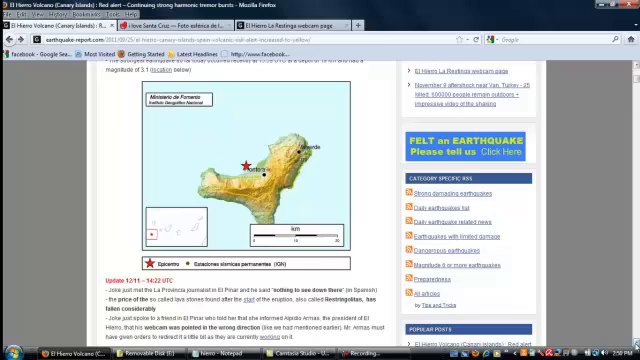
{"action": "scroll", "scroll_direction": "down", "scroll_amount": 3}
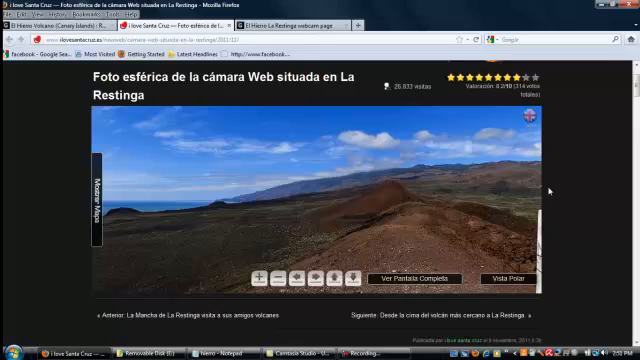
{"action": "scroll", "scroll_direction": "down", "scroll_amount": 3}
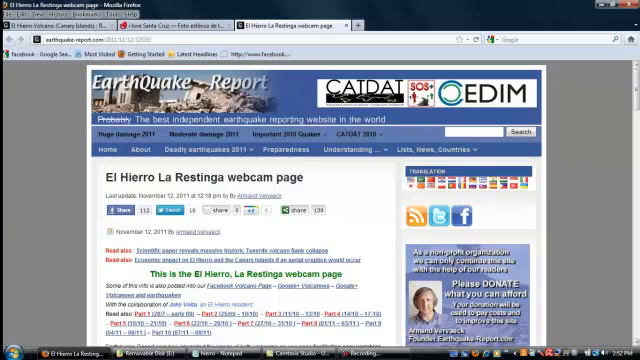
{"action": "scroll", "scroll_direction": "down", "scroll_amount": 3}
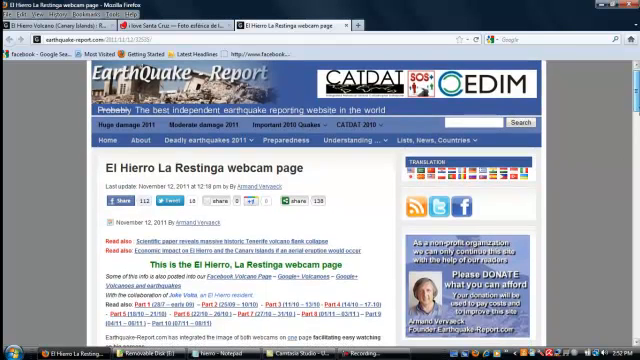
{"action": "scroll", "scroll_direction": "down", "scroll_amount": 3}
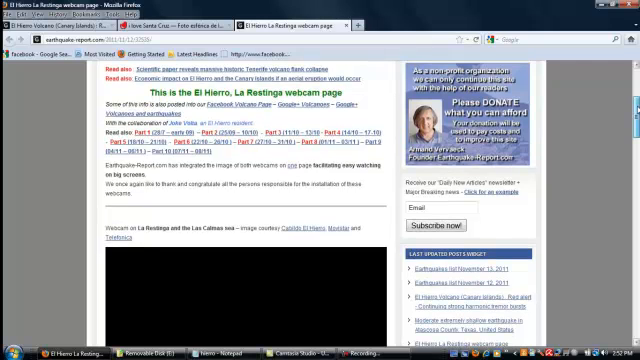
{"action": "scroll", "scroll_direction": "down", "scroll_amount": 3}
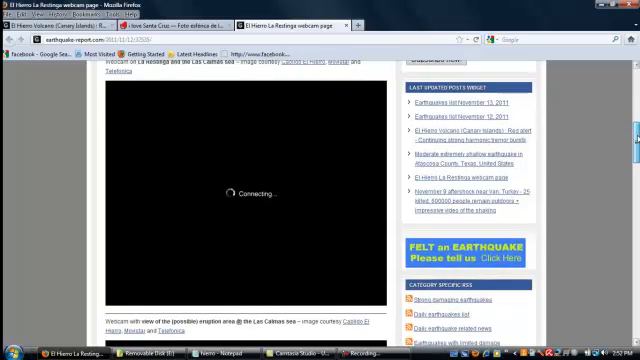
{"action": "scroll", "scroll_direction": "down", "scroll_amount": 3}
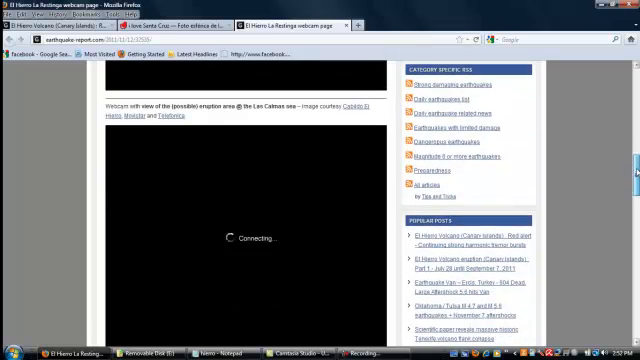
{"action": "scroll", "scroll_direction": "down", "scroll_amount": 3}
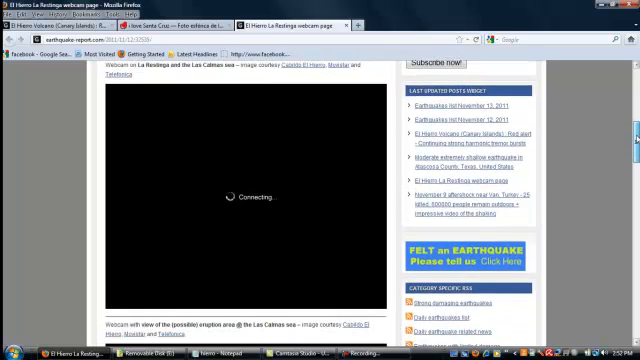
{"action": "scroll", "scroll_direction": "down", "scroll_amount": 3}
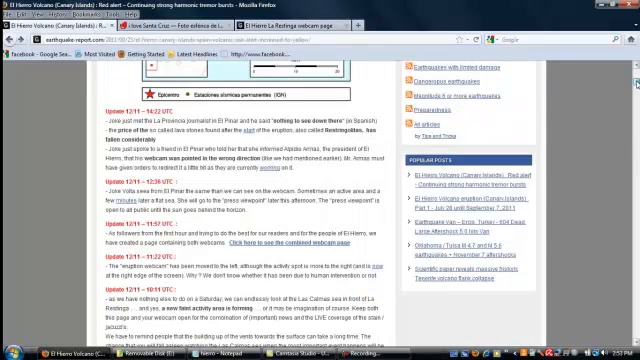
{"action": "scroll", "scroll_direction": "up", "scroll_amount": 3}
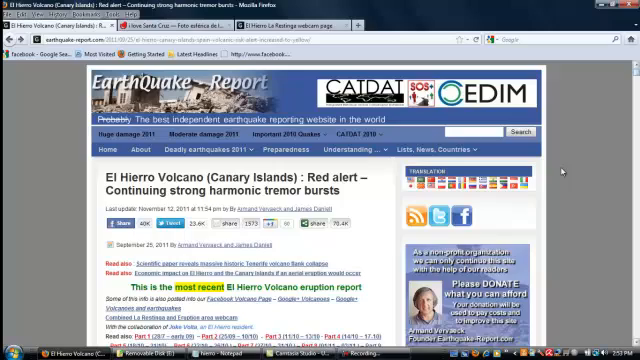